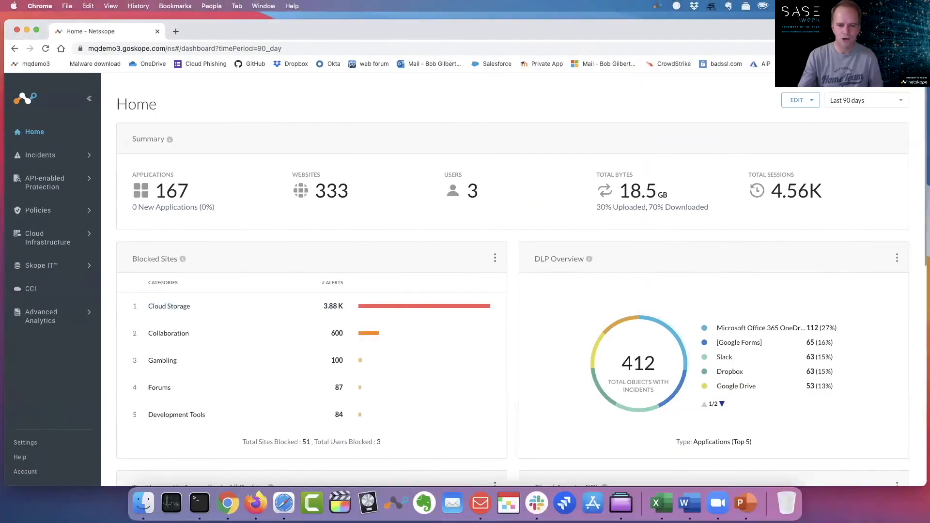
mouse_move(550, 112)
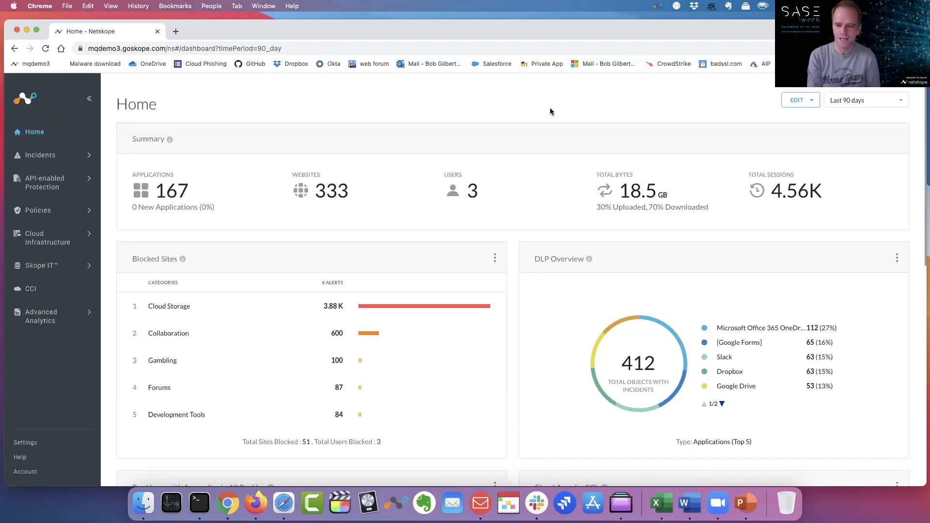
mouse_move(532, 193)
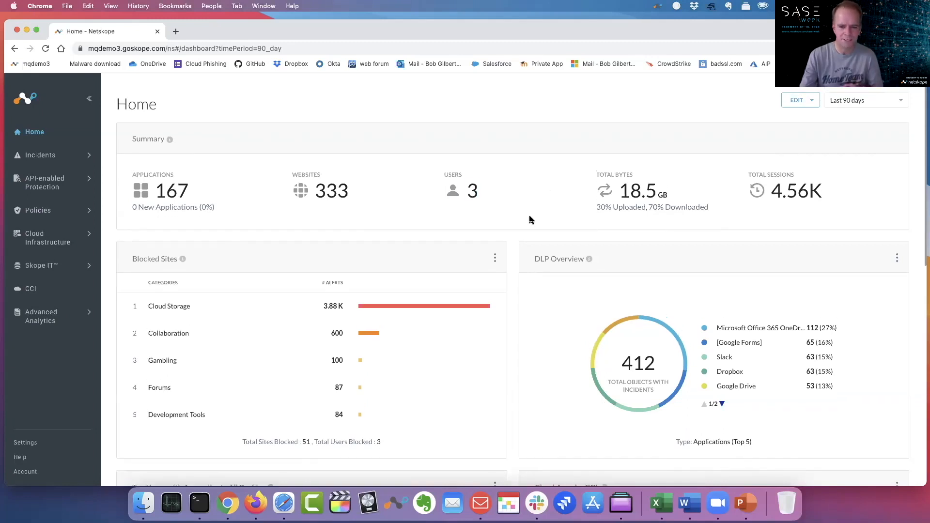
- Open the Cloud Confidence Index app catalogue from the sidebar
scroll(down, 3)
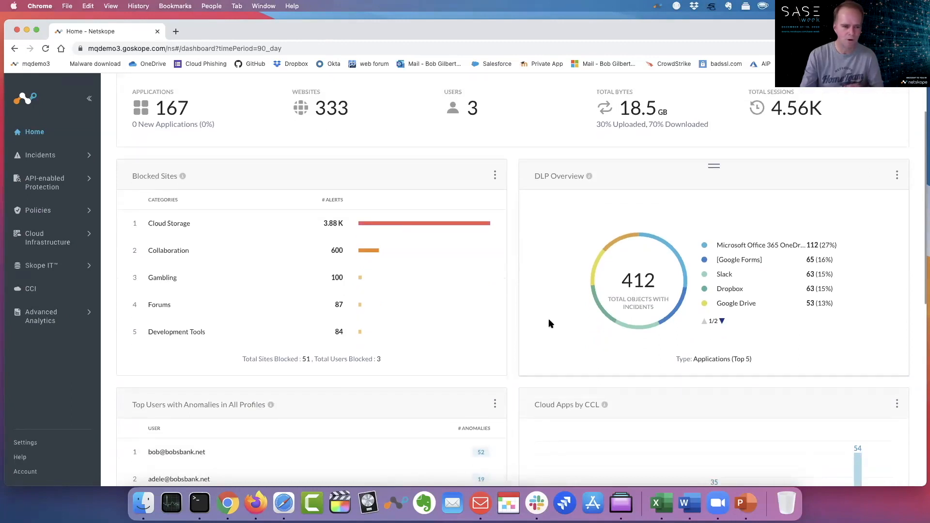
scroll(down, 3)
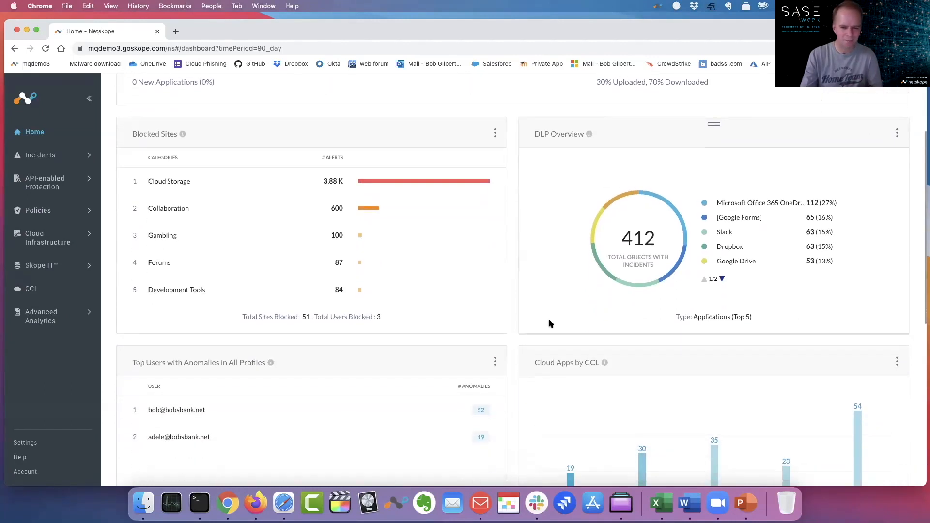
scroll(up, 3)
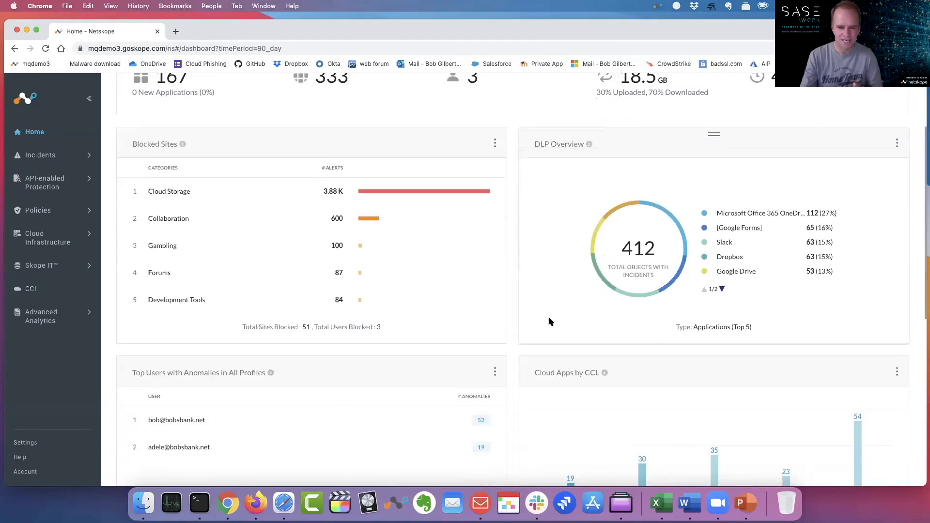
scroll(down, 3)
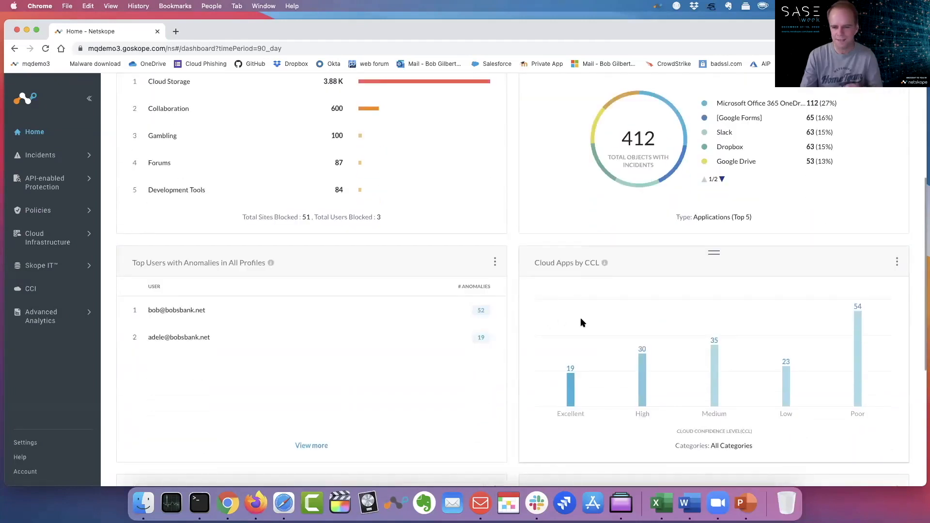
scroll(up, 3)
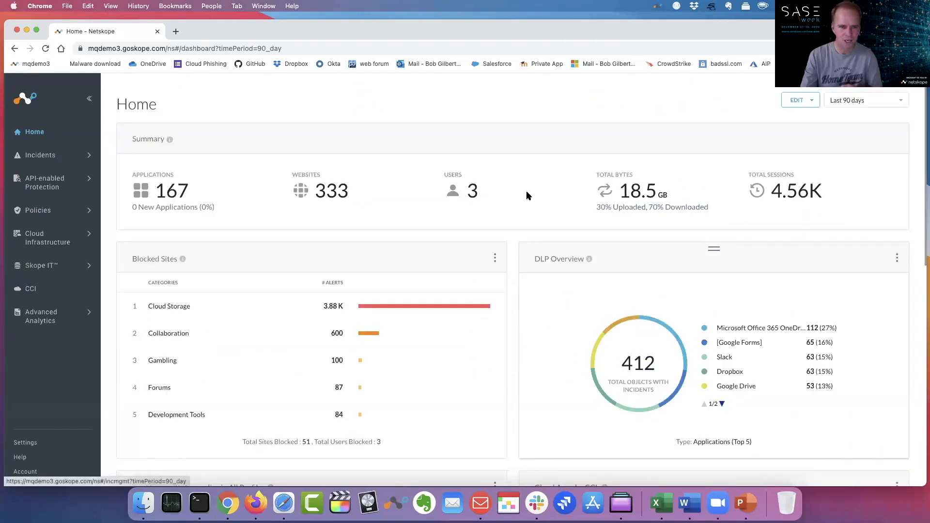
mouse_move(8, 301)
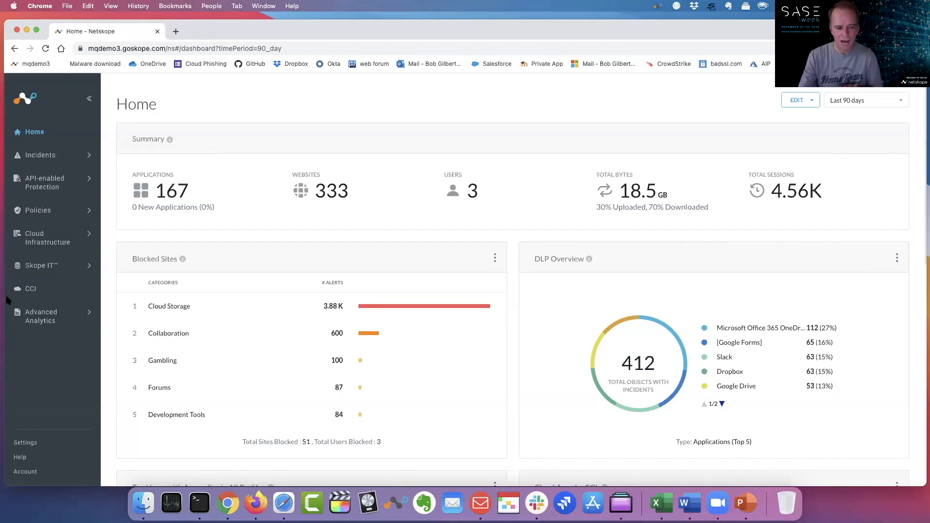
click(30, 288)
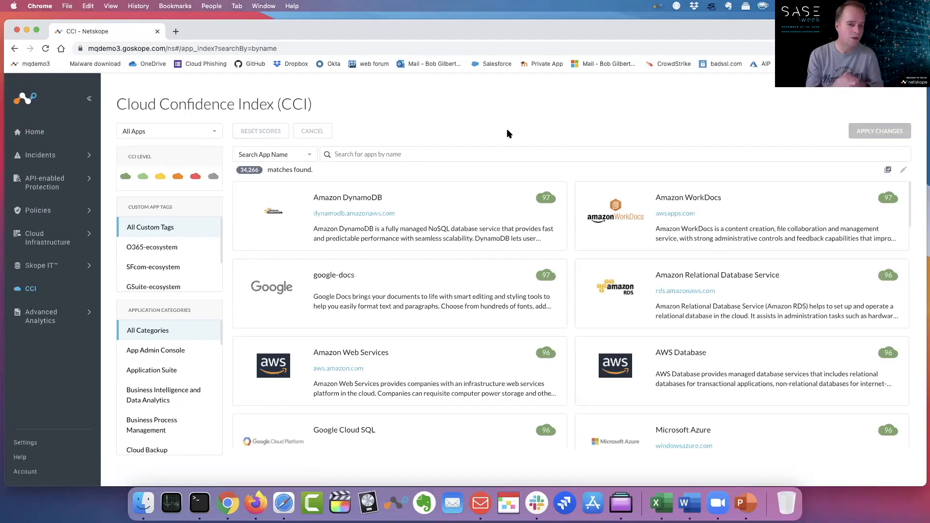
mouse_move(833, 222)
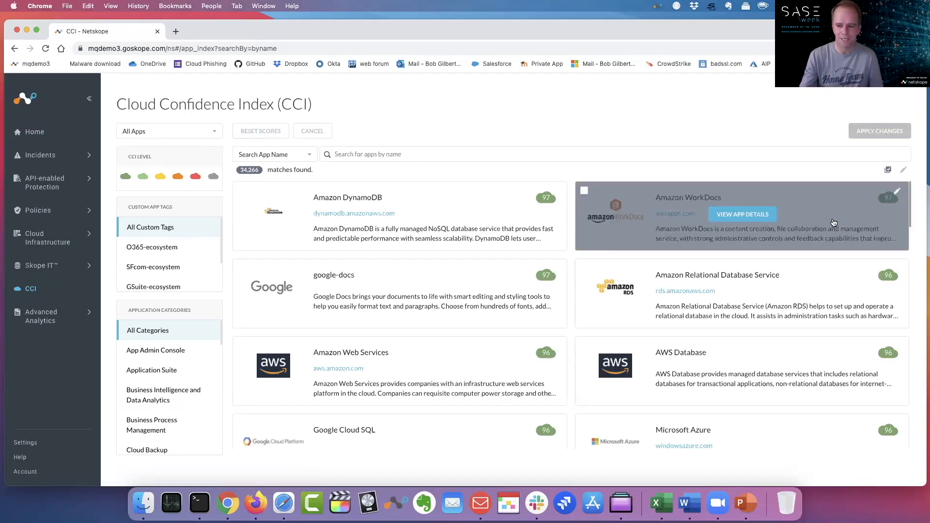
- Search the catalogue for 'zippy' and select Zippyshare
scroll(down, 3)
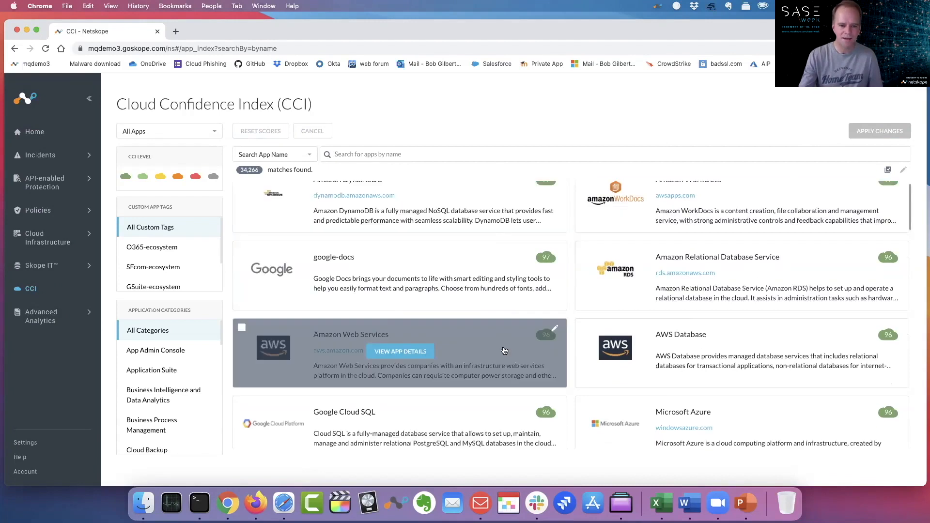
scroll(down, 3)
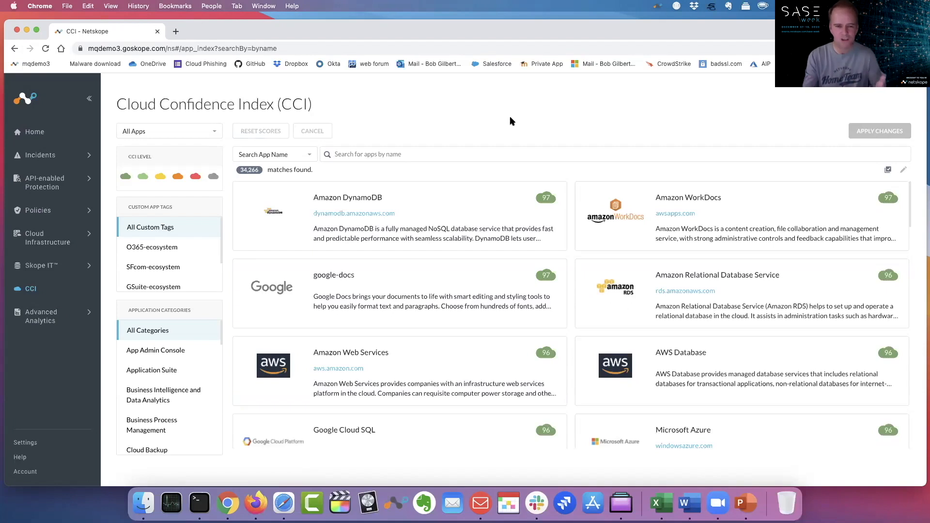
text(zipp)
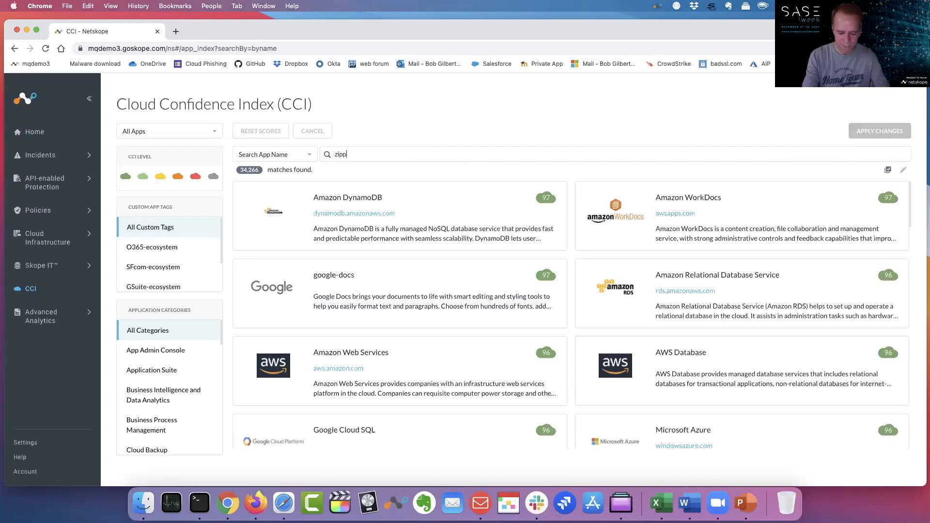
text(y)
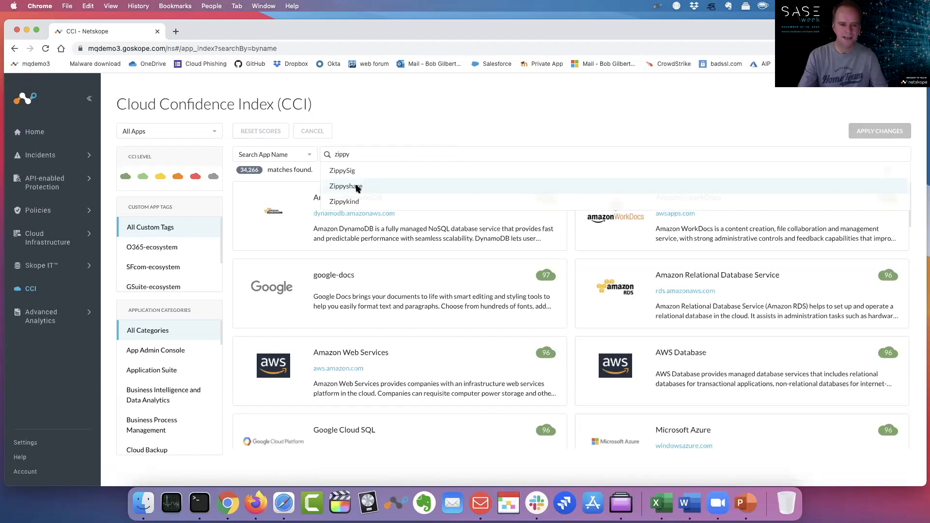
click(346, 186)
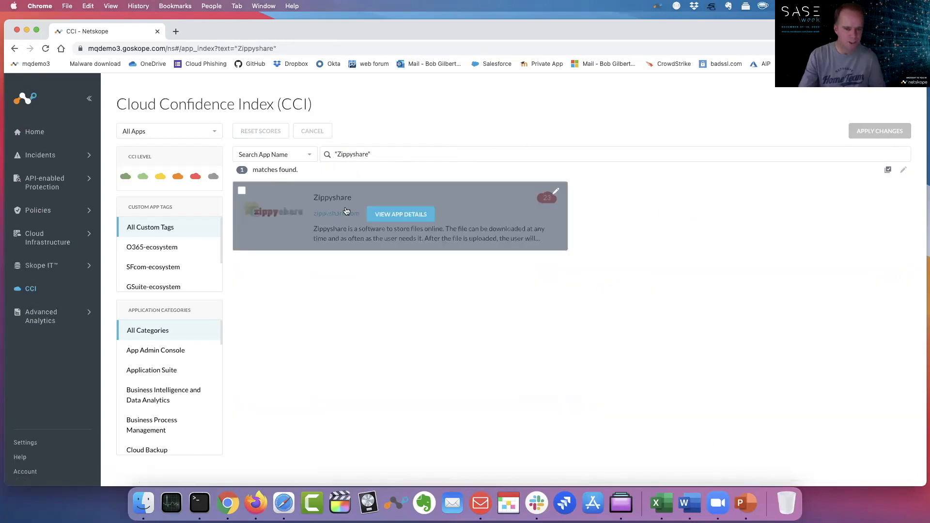
- Open Zippyshare's risk details page showing its confidence score of 23
click(401, 214)
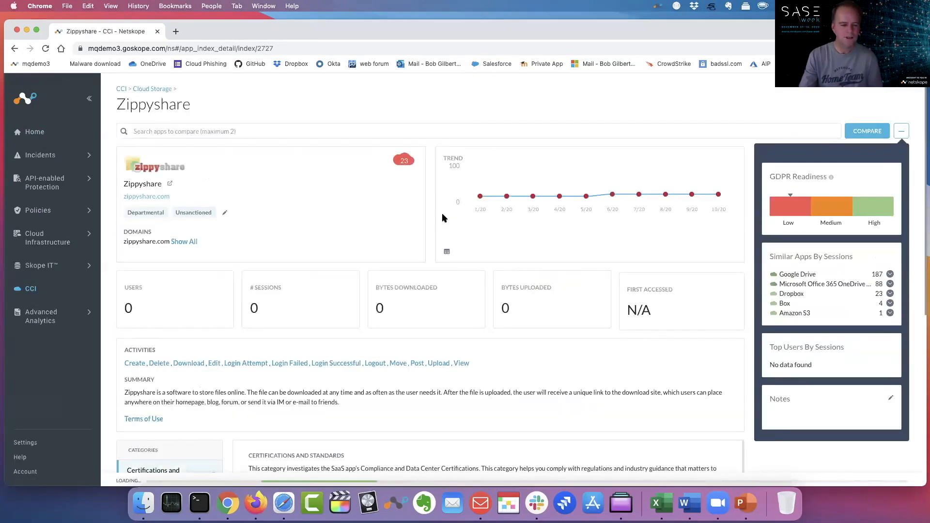
scroll(down, 3)
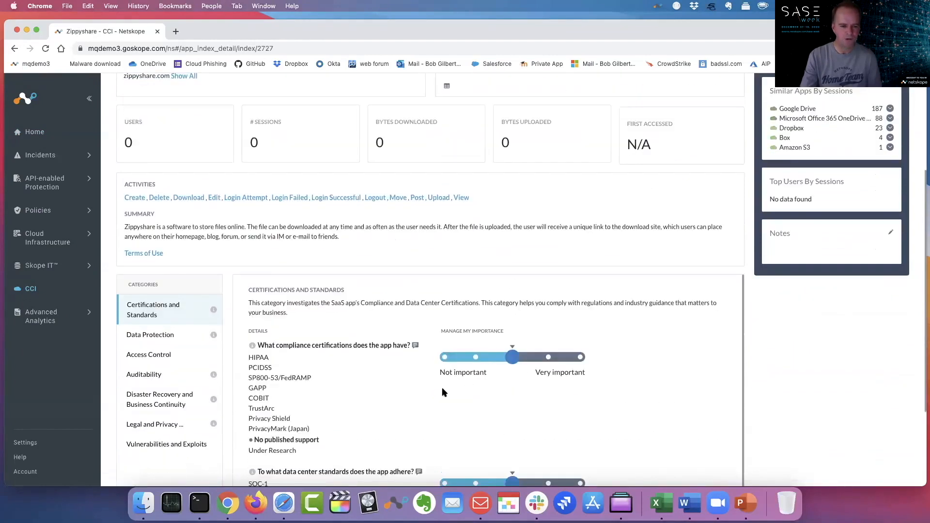
scroll(down, 3)
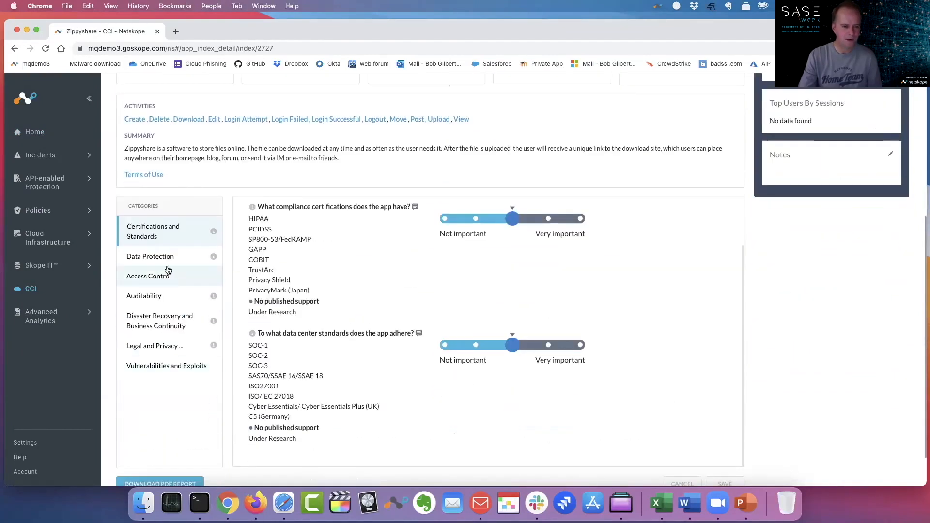
mouse_move(151, 259)
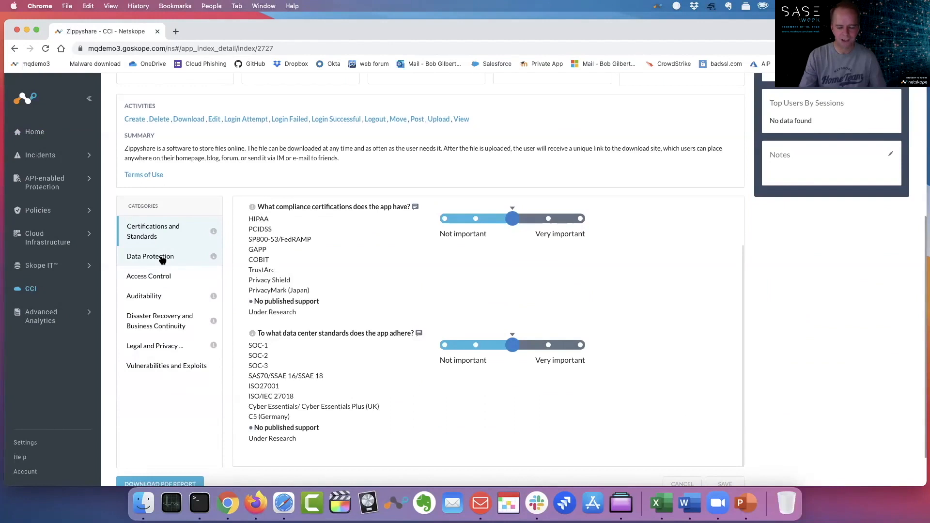
mouse_move(192, 251)
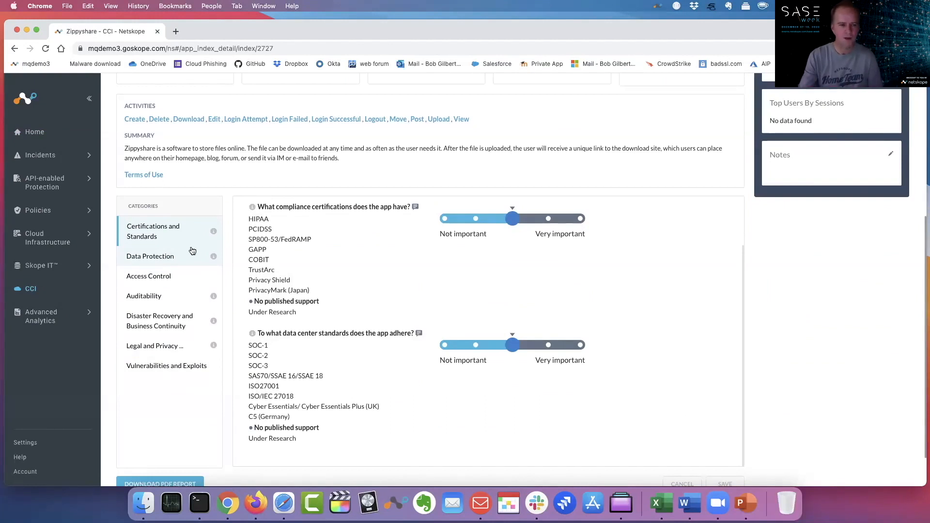
scroll(up, 3)
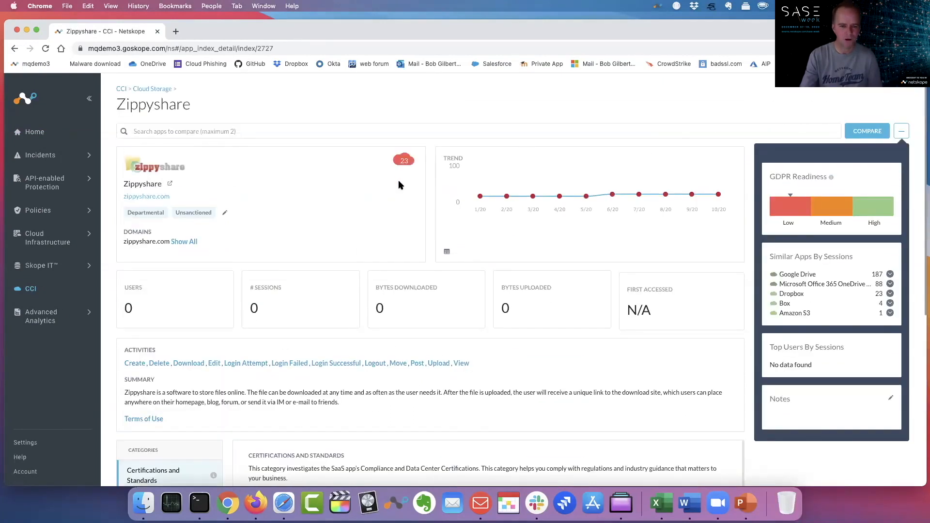
mouse_move(405, 174)
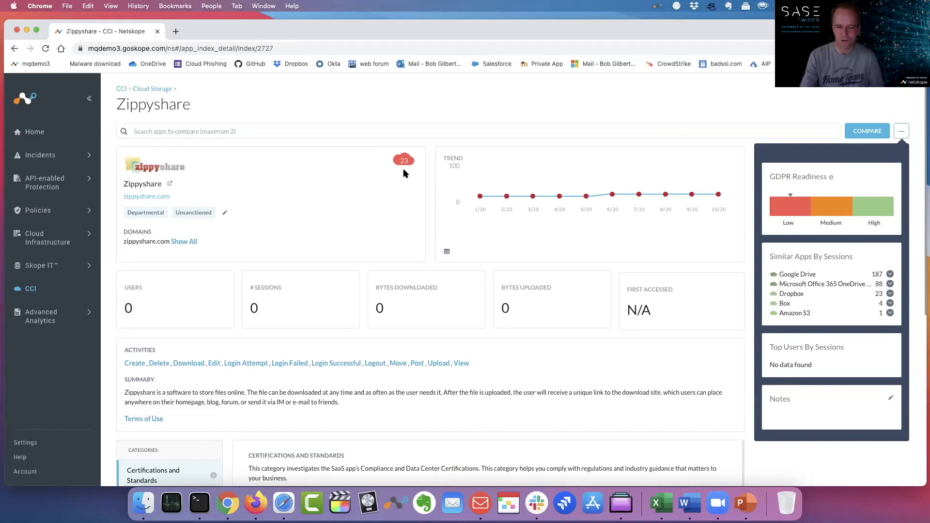
- Show Zippyshare's Disaster Recovery and Business Continuity findings, then expand the Skope IT menu
scroll(down, 3)
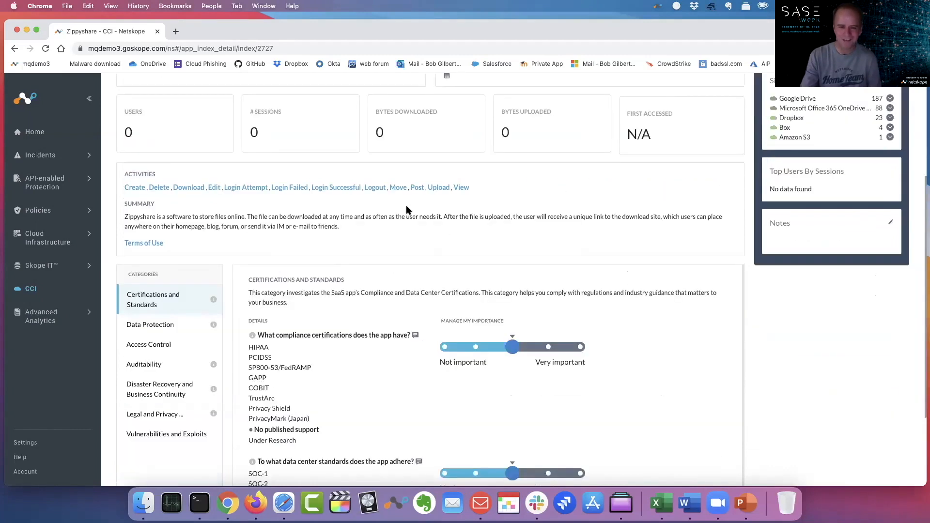
scroll(down, 3)
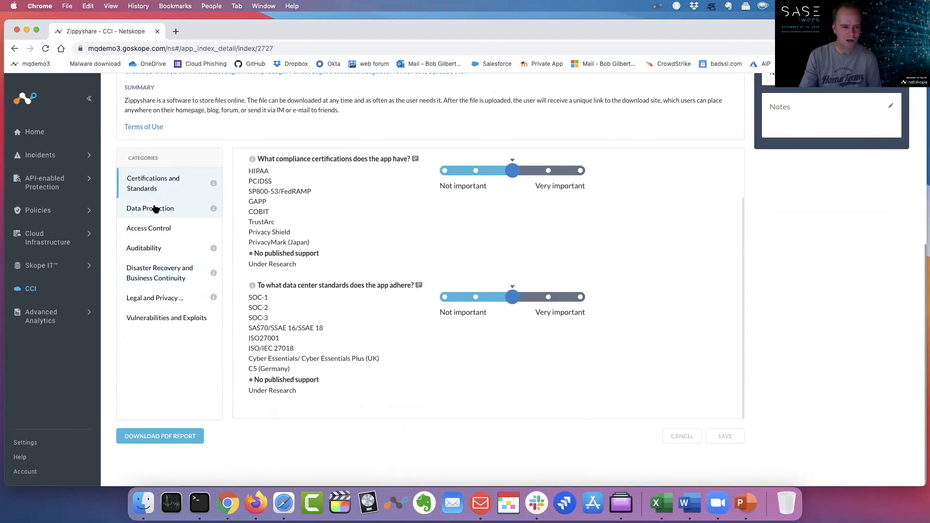
click(159, 273)
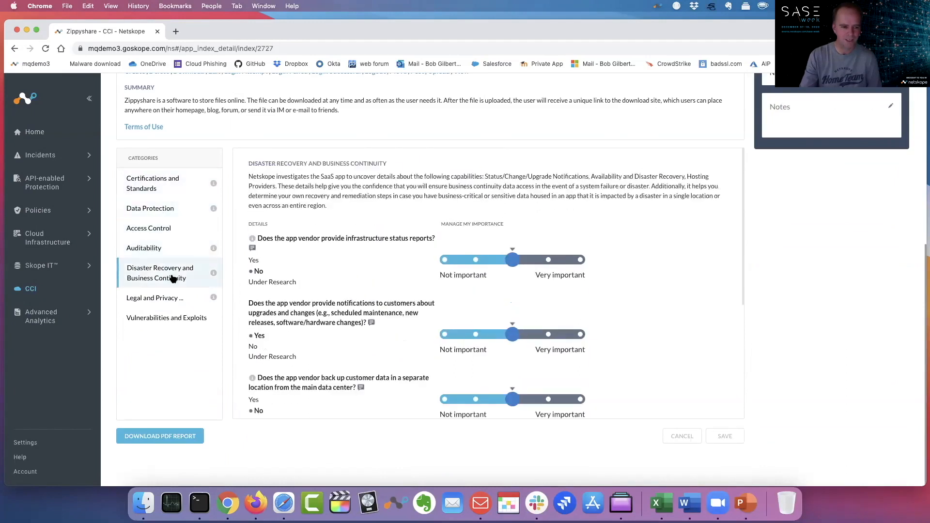
mouse_move(155, 298)
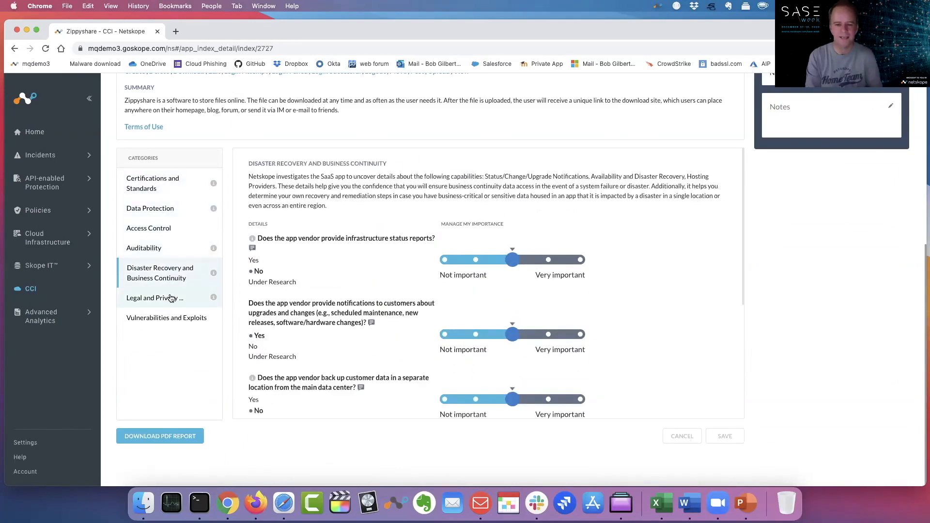
mouse_move(197, 249)
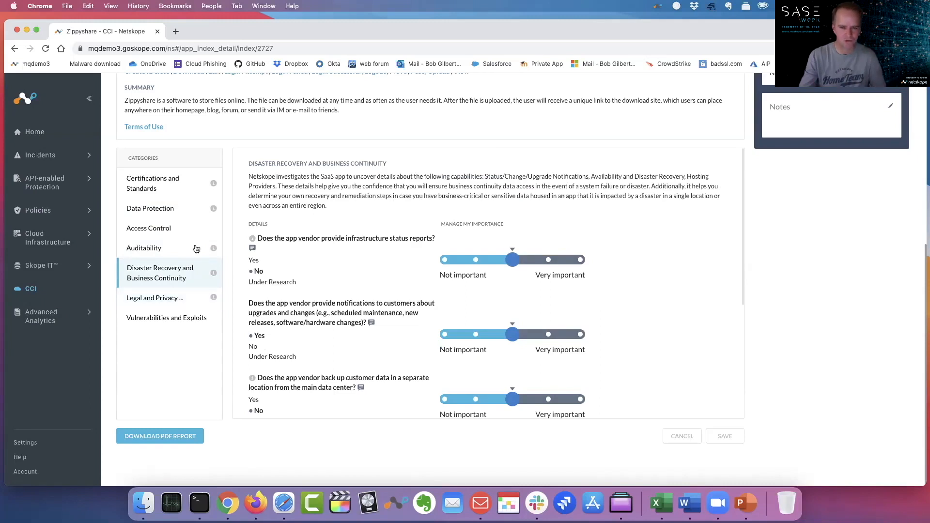
scroll(up, 3)
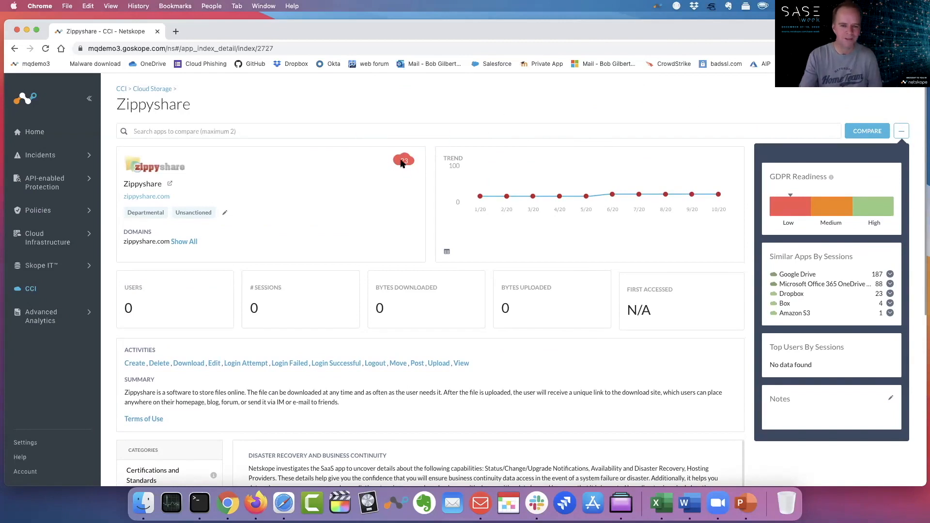
mouse_move(404, 161)
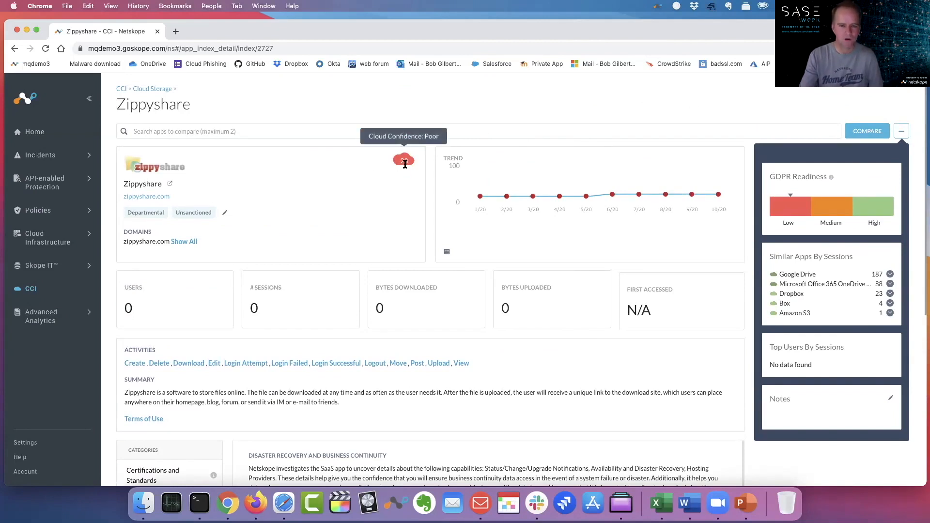
mouse_move(447, 103)
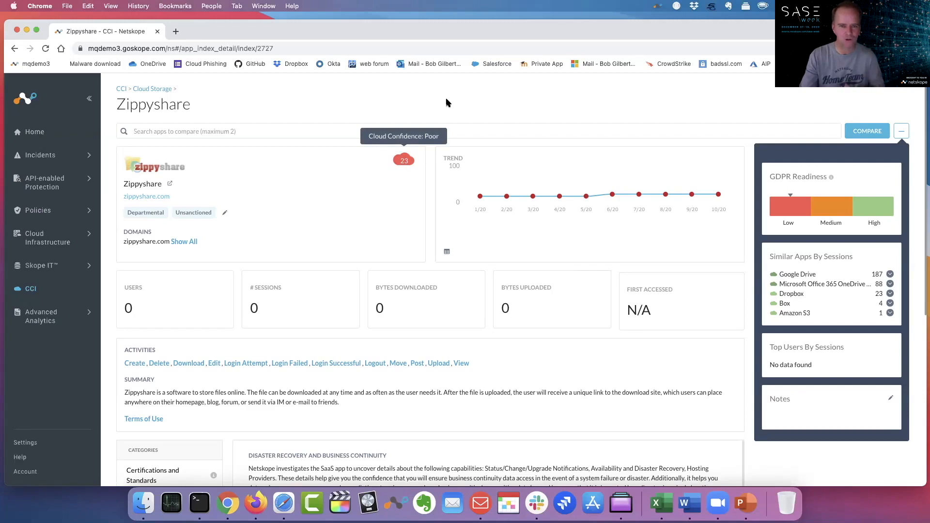
mouse_move(283, 87)
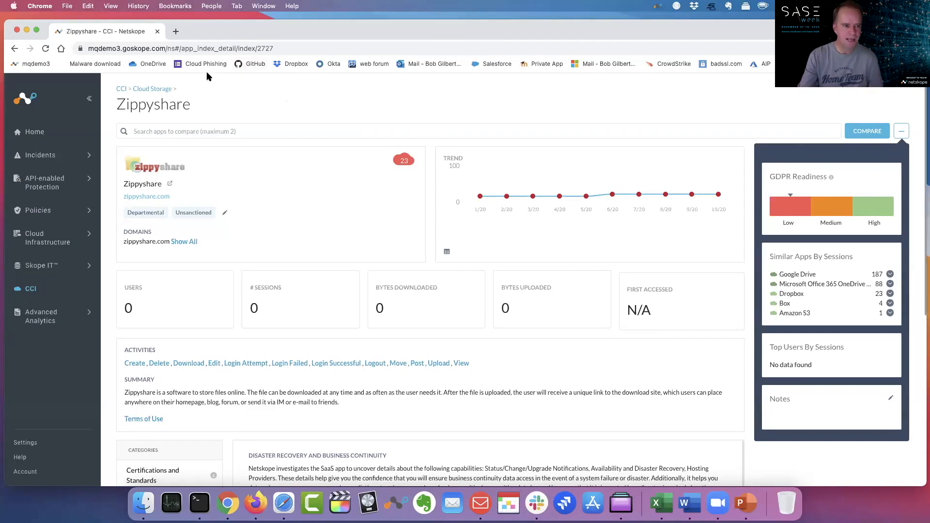
mouse_move(103, 145)
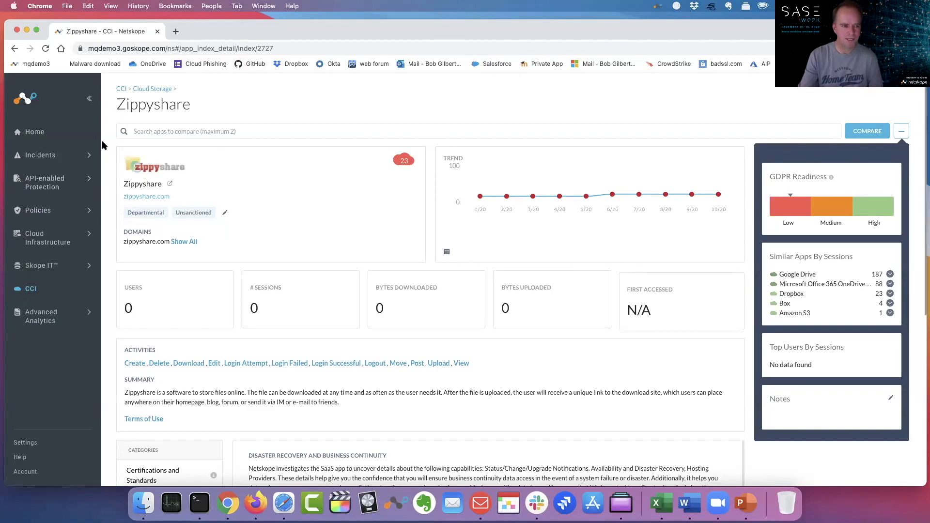
mouse_move(63, 168)
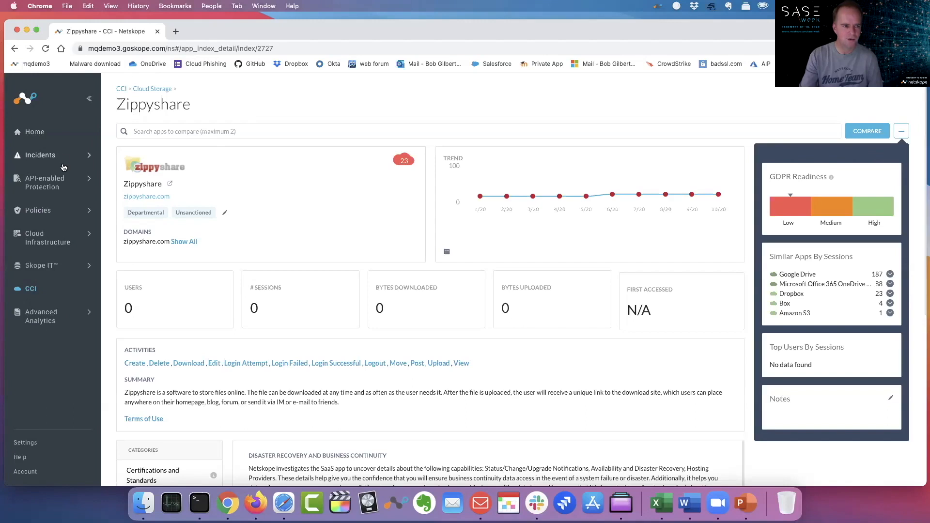
click(40, 265)
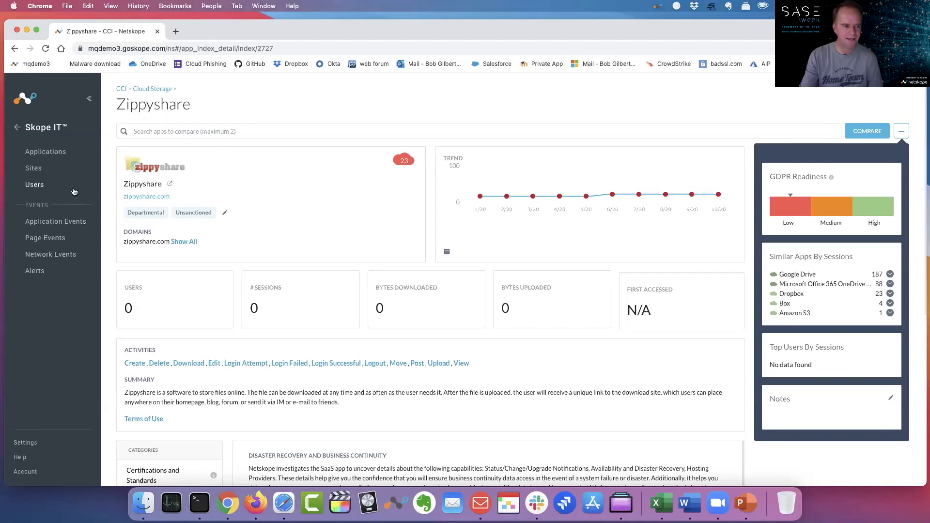
- Open Skope IT Application Events and browse the last-7-days Google Drive, Calendar and OneDrive activity
click(55, 221)
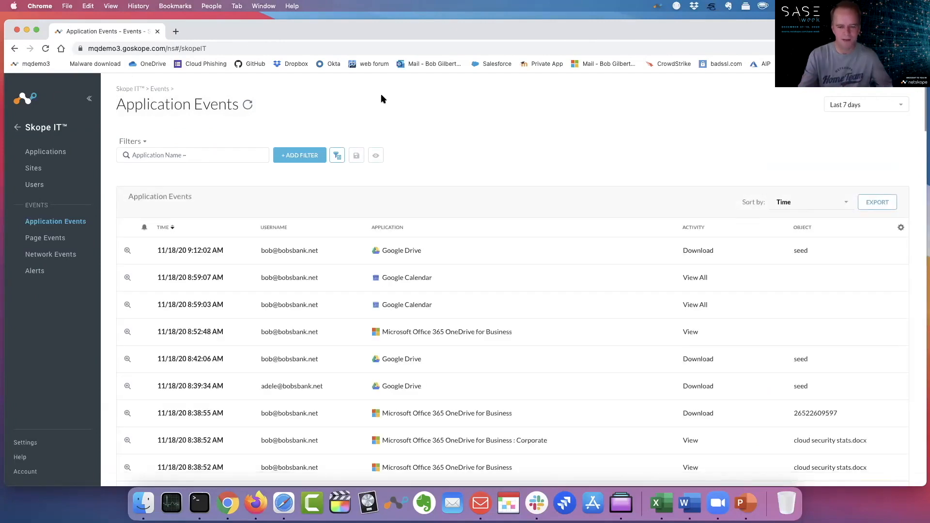
scroll(down, 3)
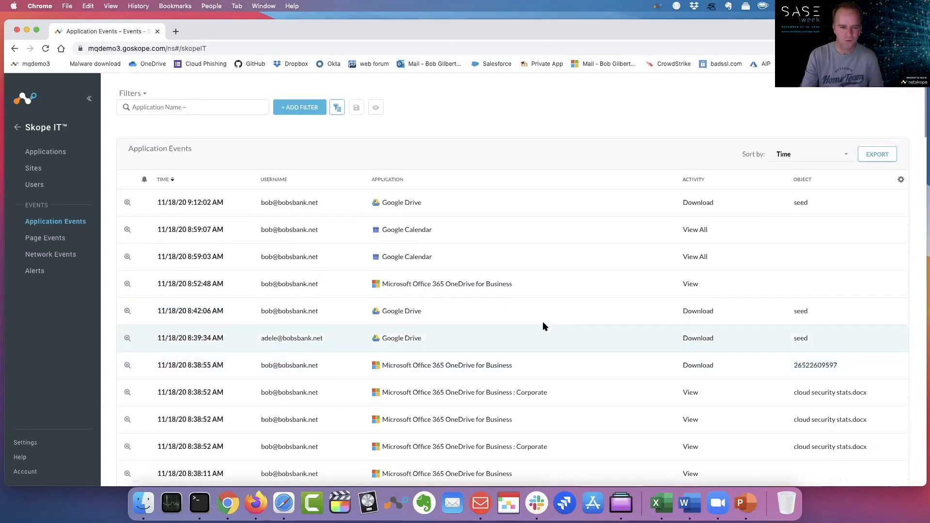
mouse_move(457, 203)
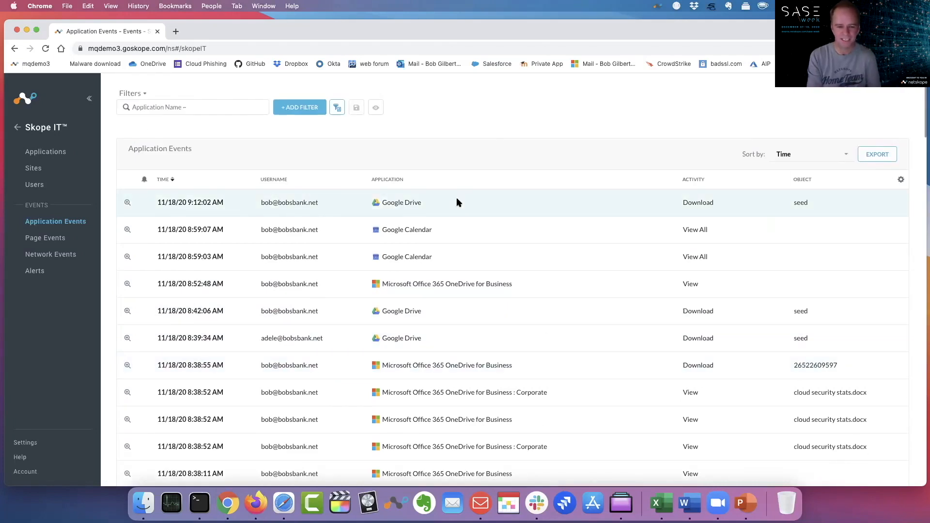
scroll(down, 3)
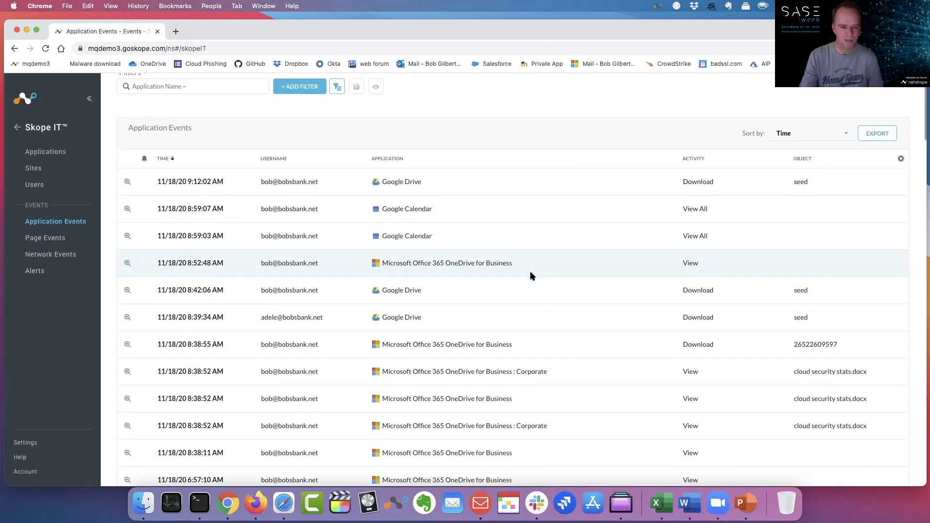
scroll(up, 3)
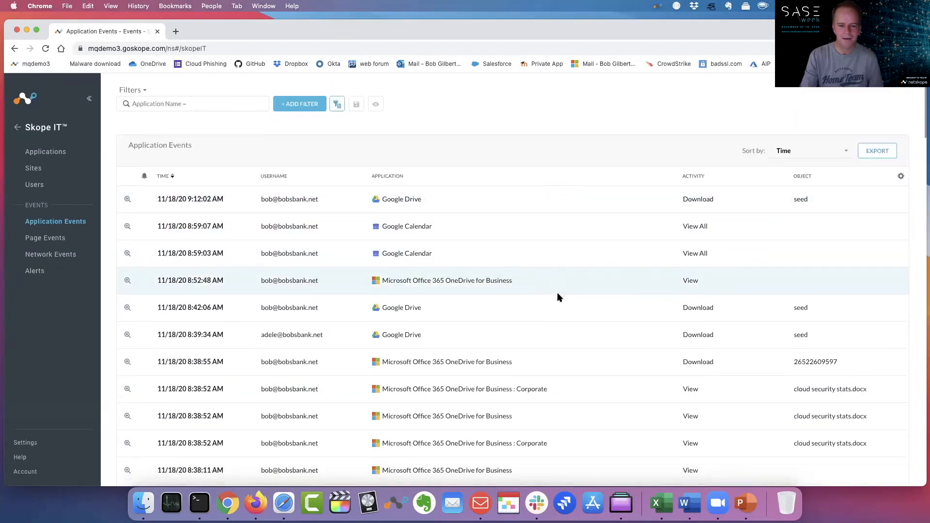
scroll(up, 3)
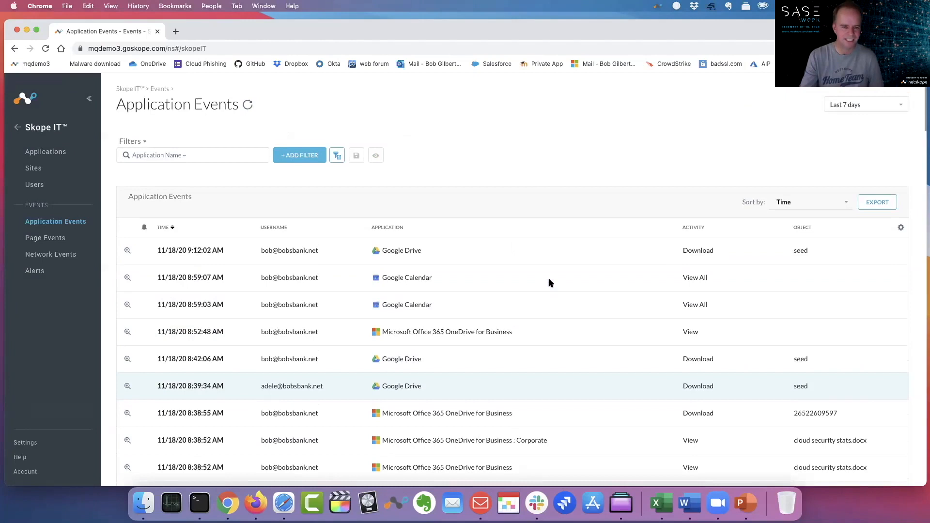
mouse_move(529, 187)
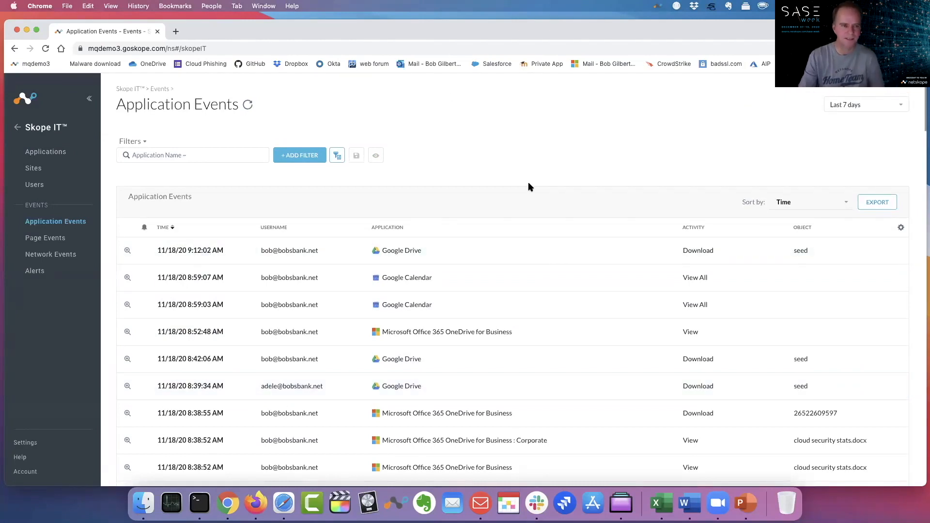
- Open the Cloud Risk Assessment report from Advanced Analytics' Personal folder
click(176, 31)
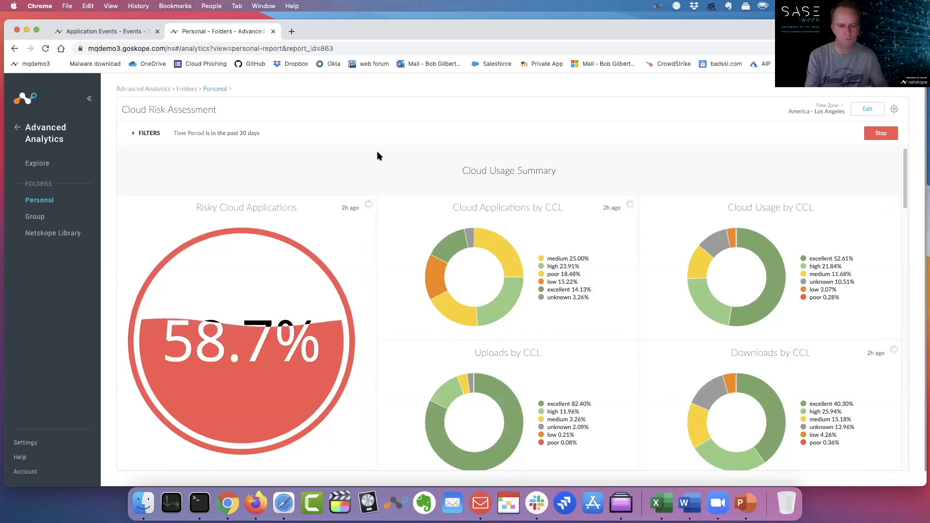
click(881, 133)
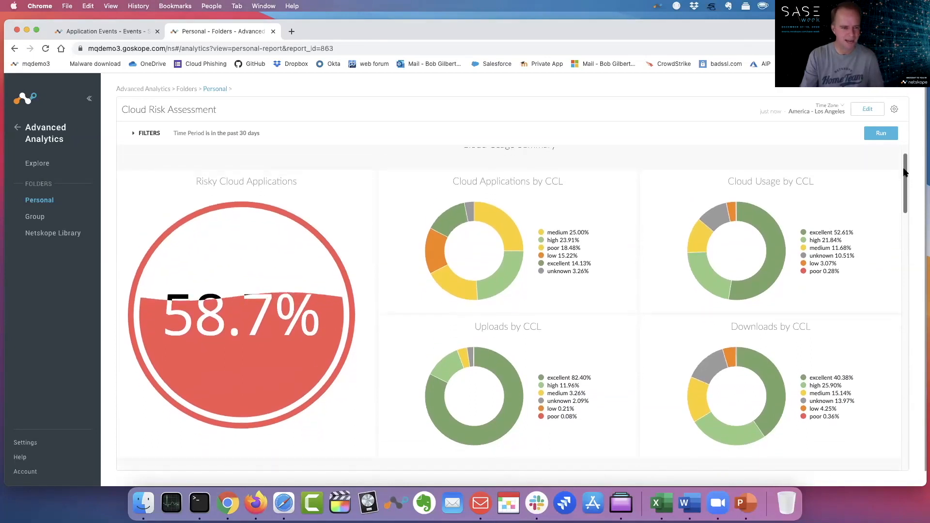
- Scroll past the Data Protection DLP alerts and Non Compliance charts to compliance certifications
scroll(down, 3)
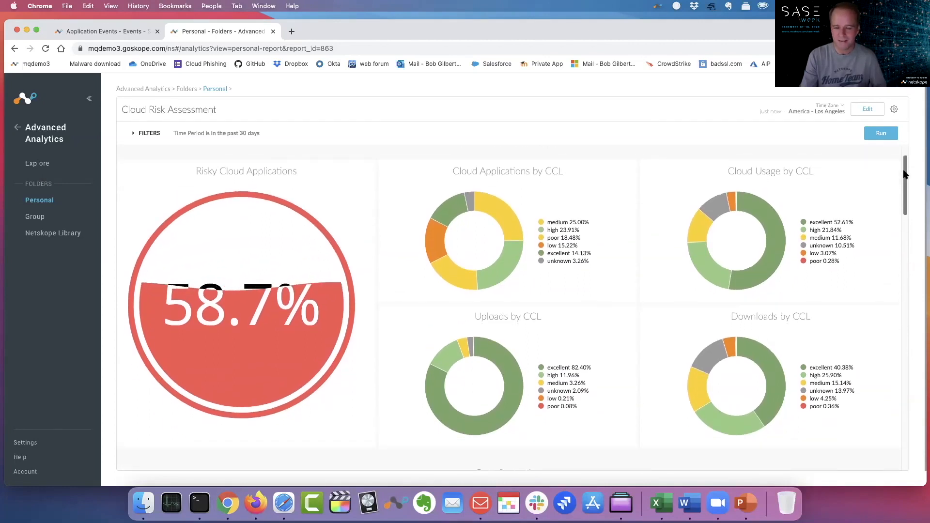
scroll(down, 3)
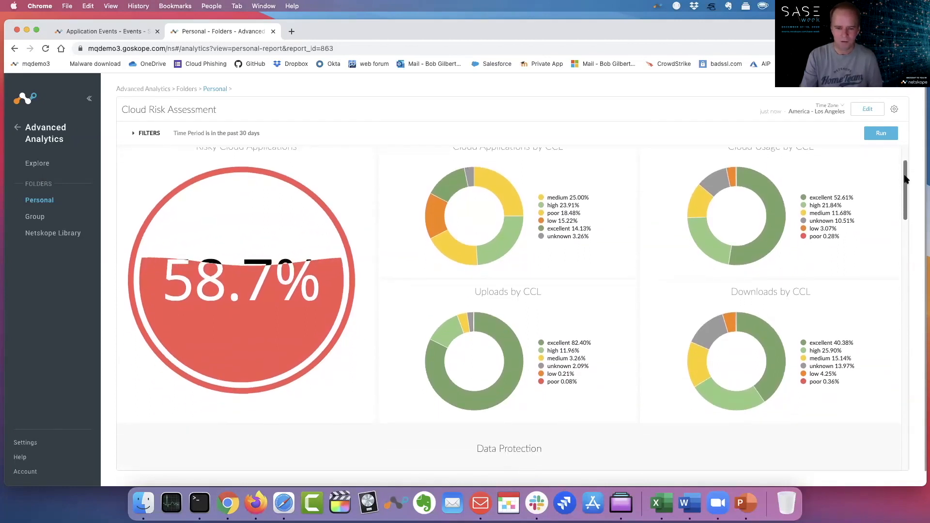
scroll(down, 3)
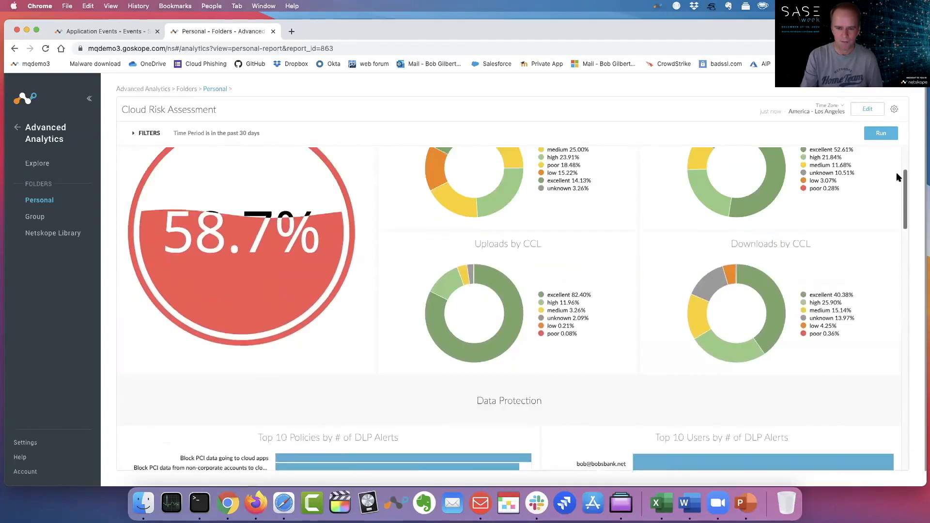
scroll(down, 3)
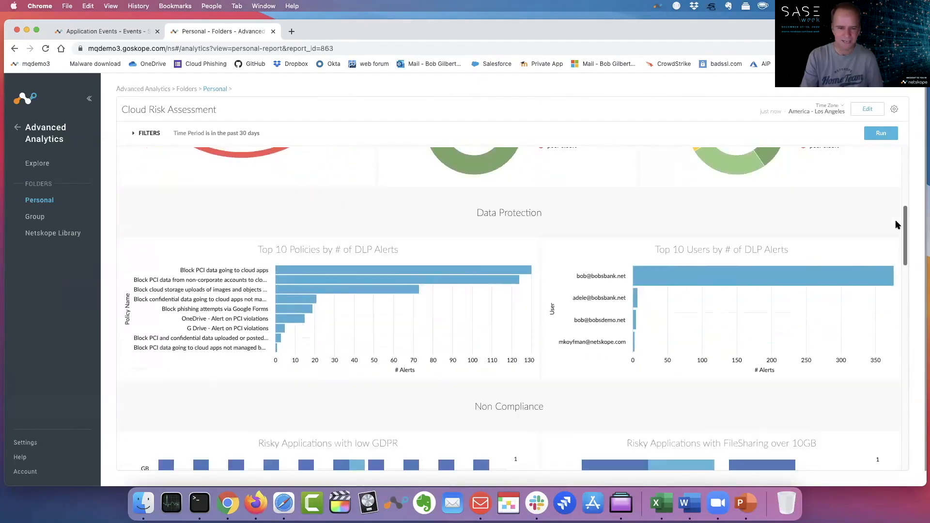
scroll(down, 3)
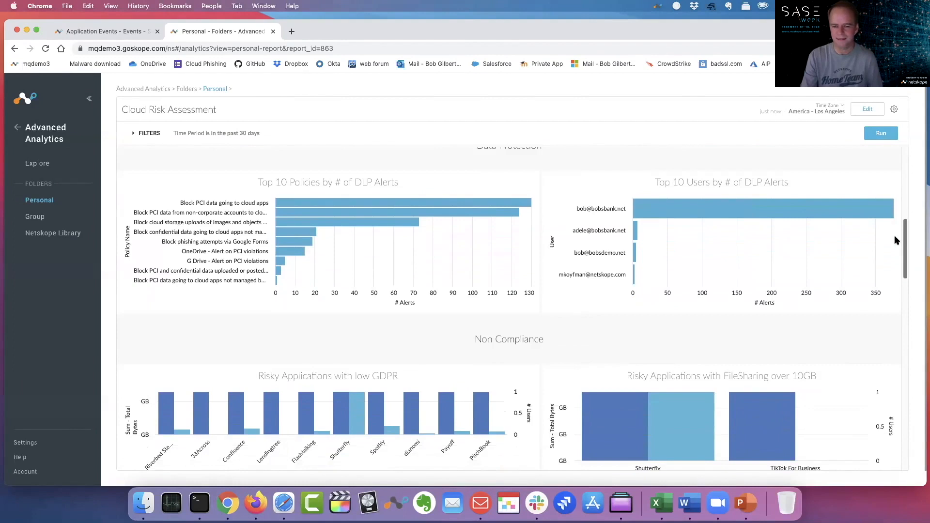
scroll(down, 3)
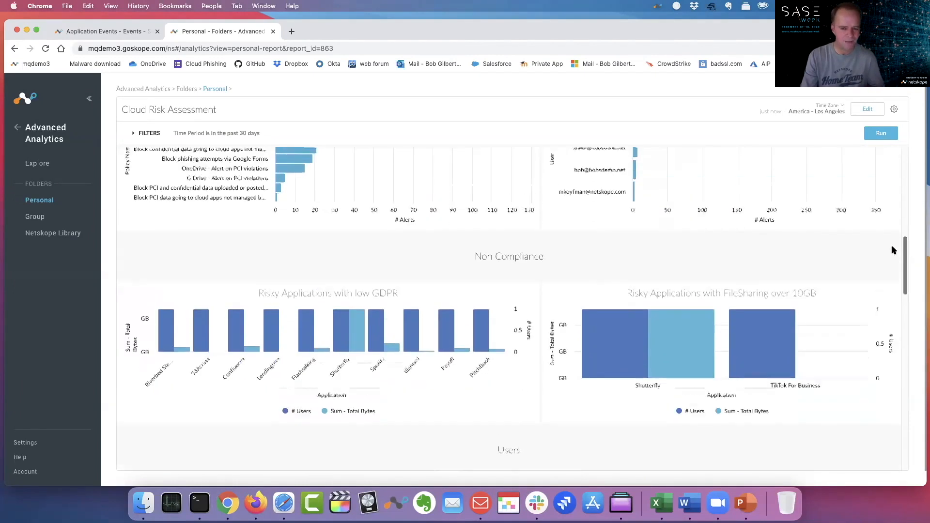
scroll(down, 3)
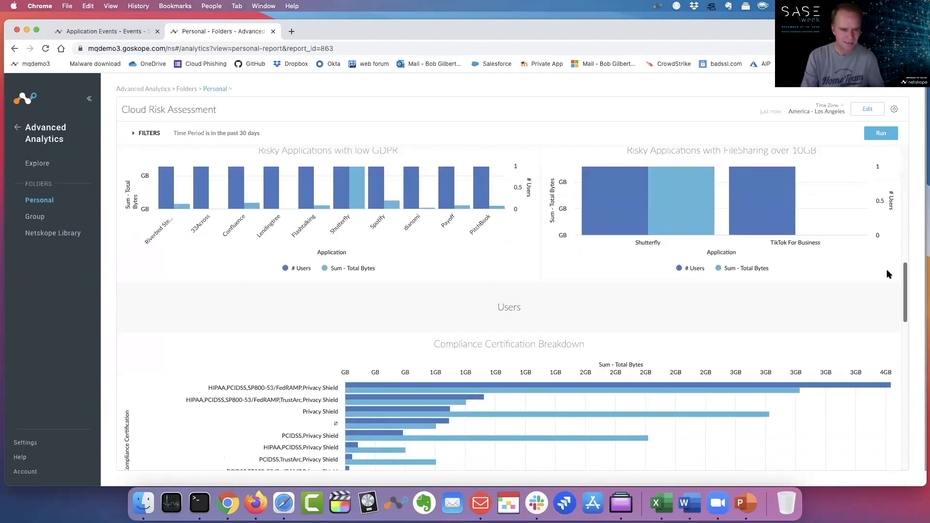
scroll(down, 3)
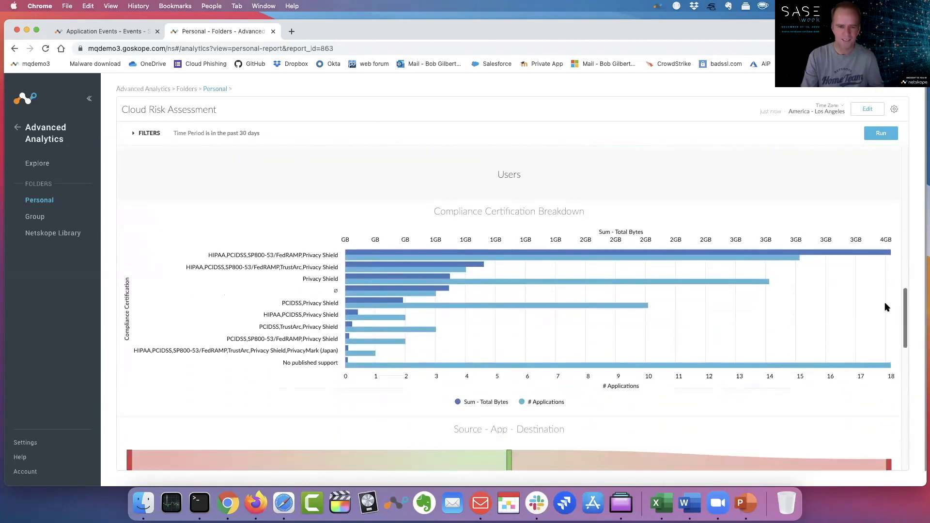
scroll(down, 3)
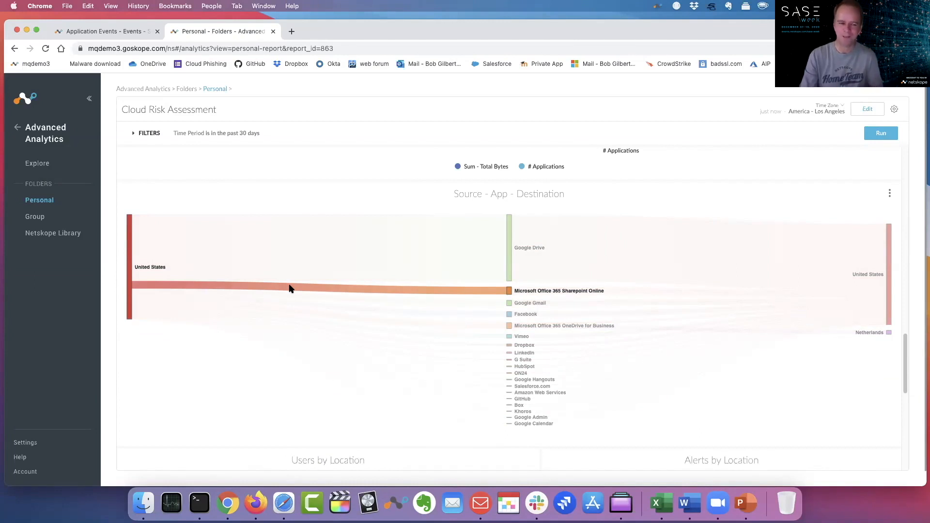
mouse_move(280, 280)
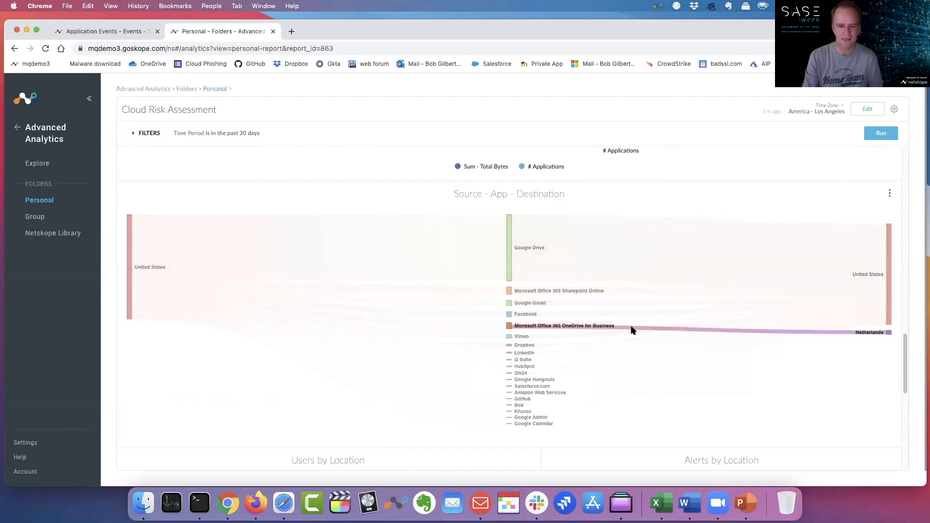
mouse_move(715, 330)
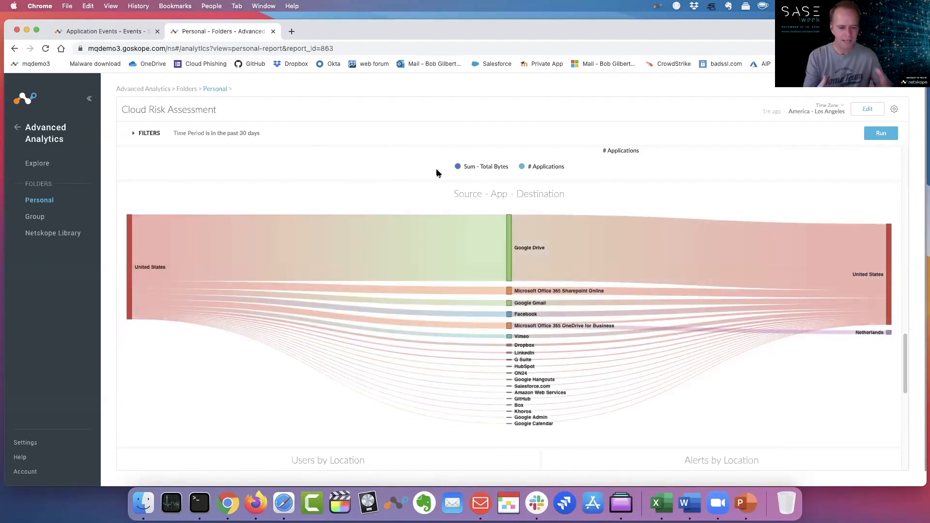
- Trace OneDrive for Business traffic to the Netherlands in the Source-App-Destination chart
scroll(down, 3)
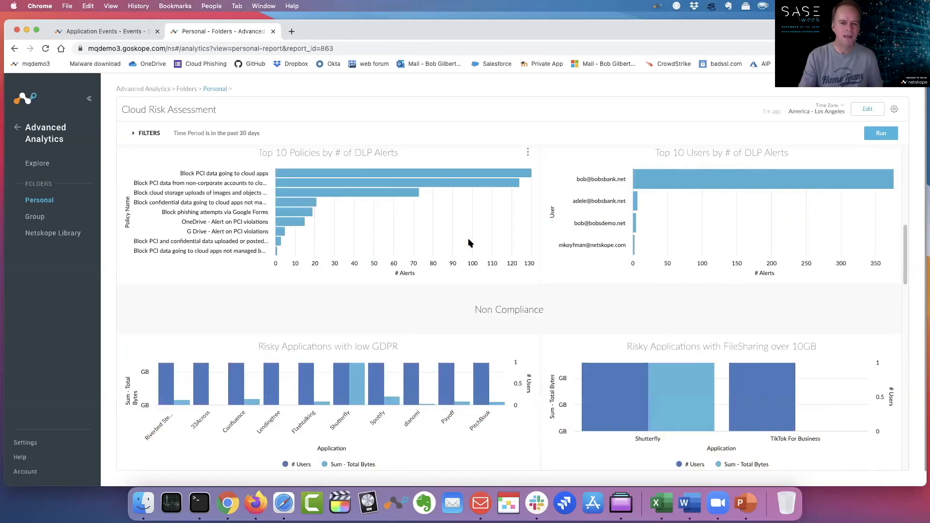
- Scroll back up to the Cloud Usage Summary showing 58.7% risky applications
scroll(up, 3)
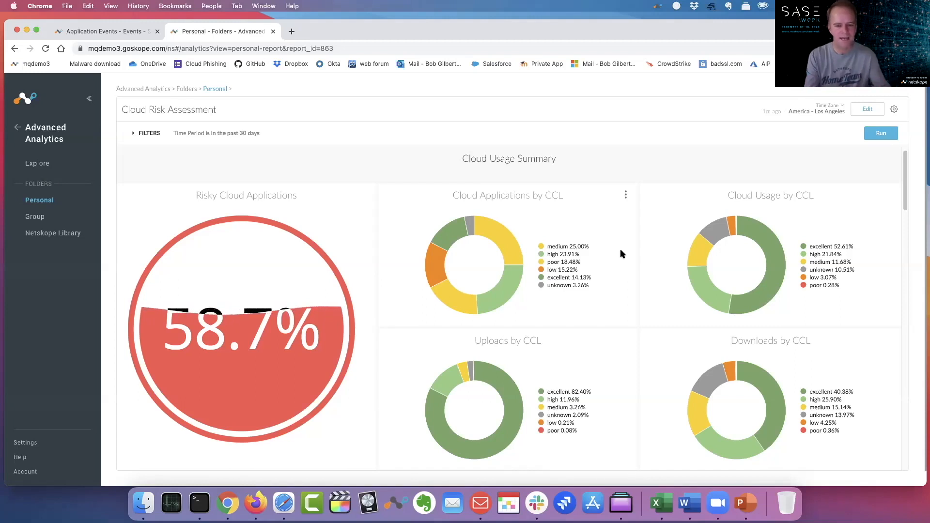
mouse_move(563, 222)
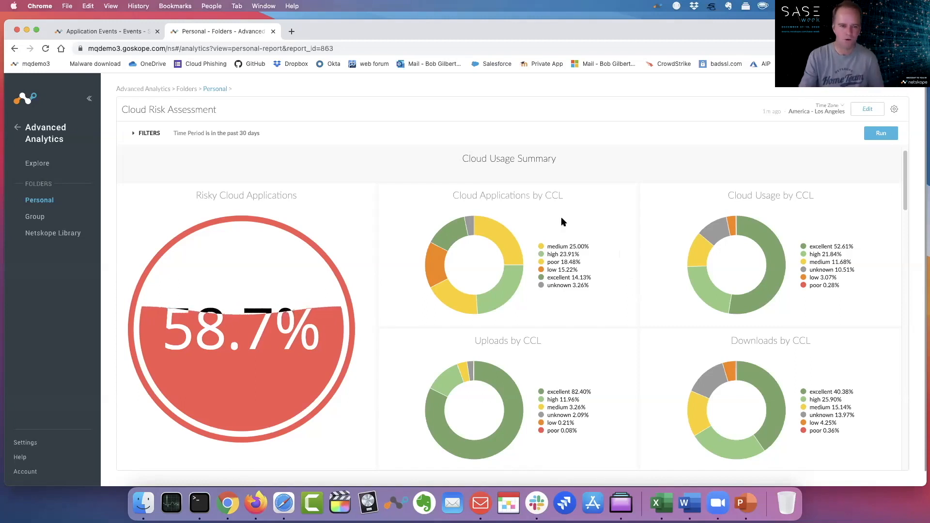